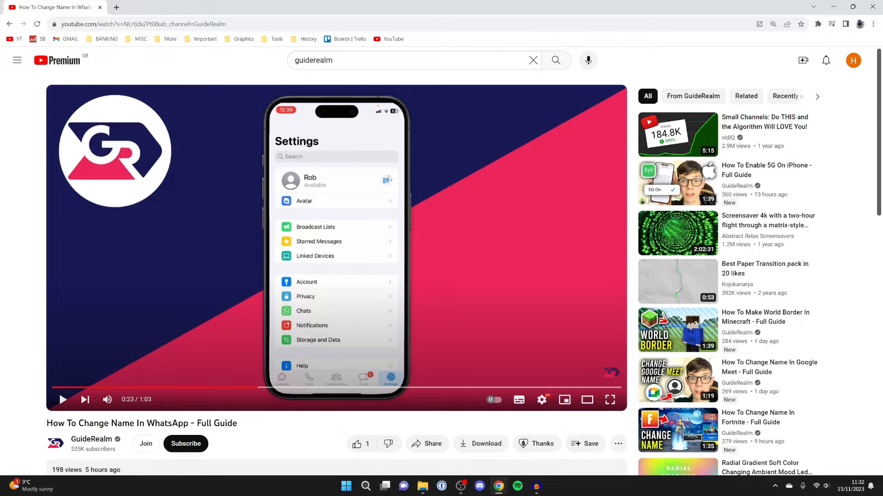
# Download the WhatsApp name-change tutorial from the button under its title for offline viewing
pyautogui.scroll(-3)
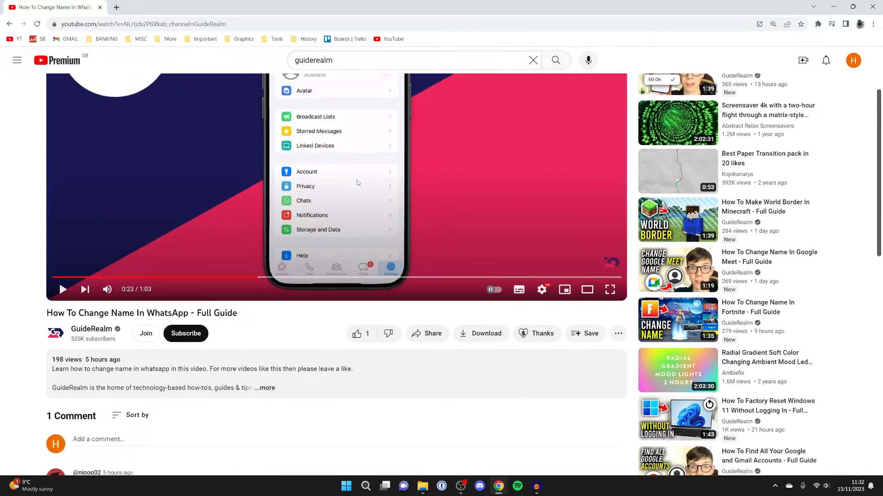
pyautogui.scroll(-3)
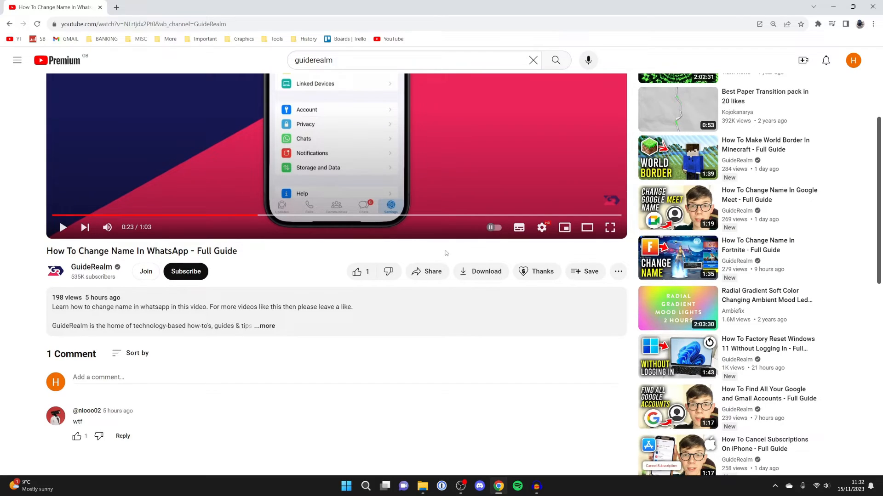
pyautogui.moveTo(481, 272)
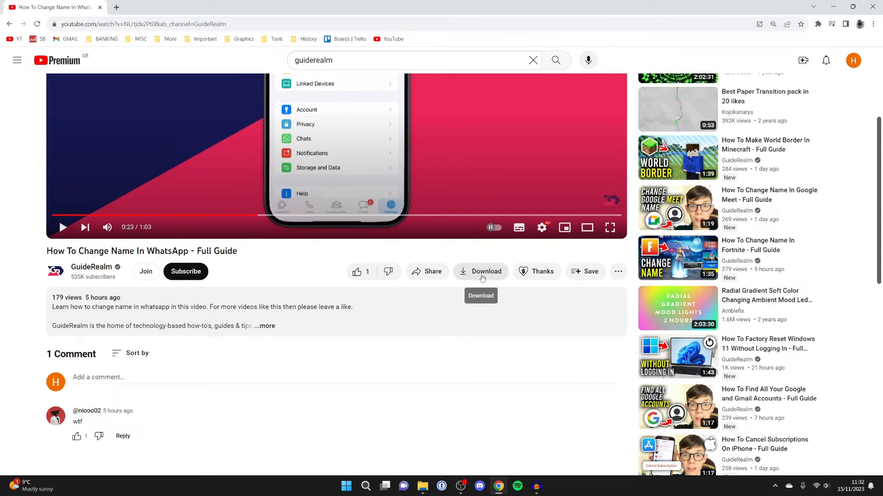
pyautogui.click(480, 271)
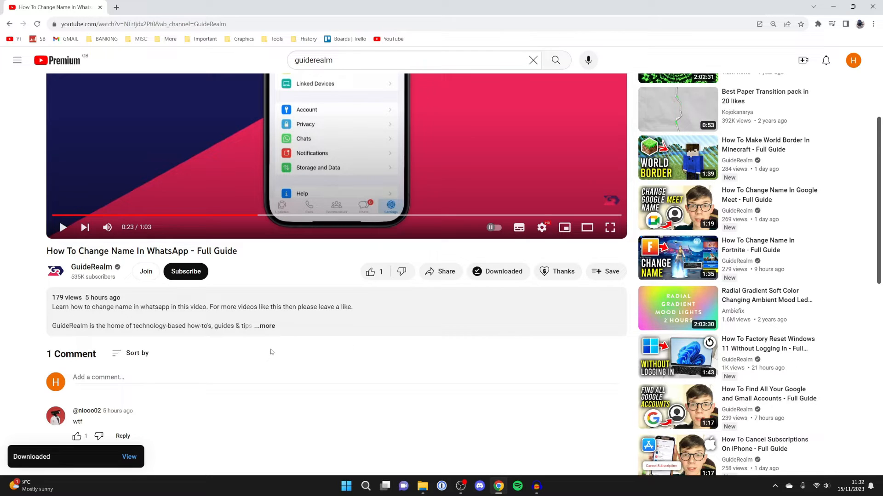
pyautogui.moveTo(40, 466)
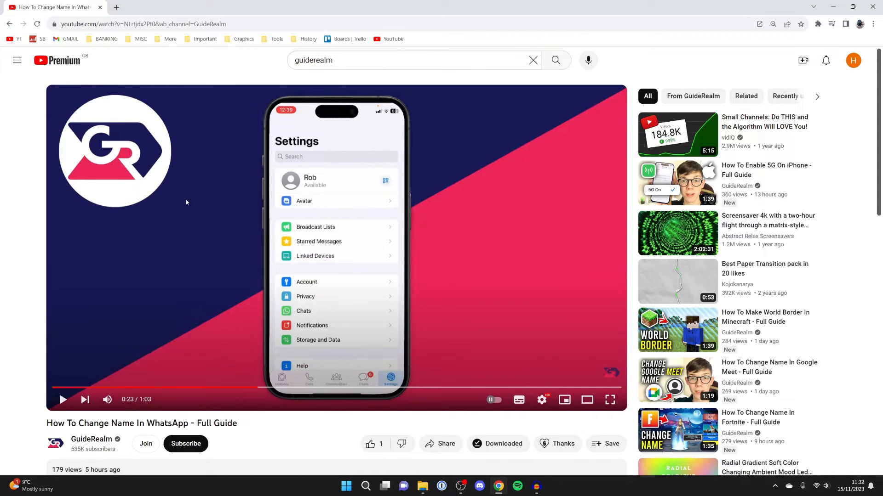
pyautogui.moveTo(28, 52)
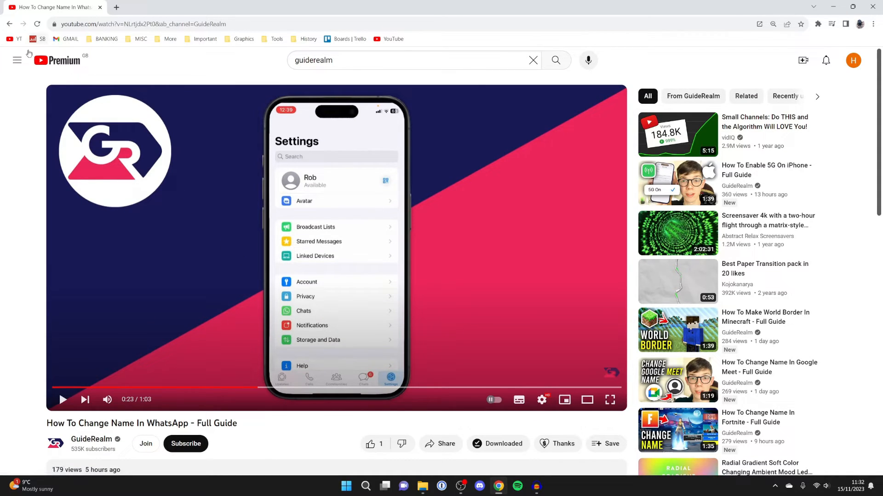
# Navigate via the side menu to Downloads, showing the WhatsApp and Apple ID GuideRealm videos
pyautogui.click(16, 61)
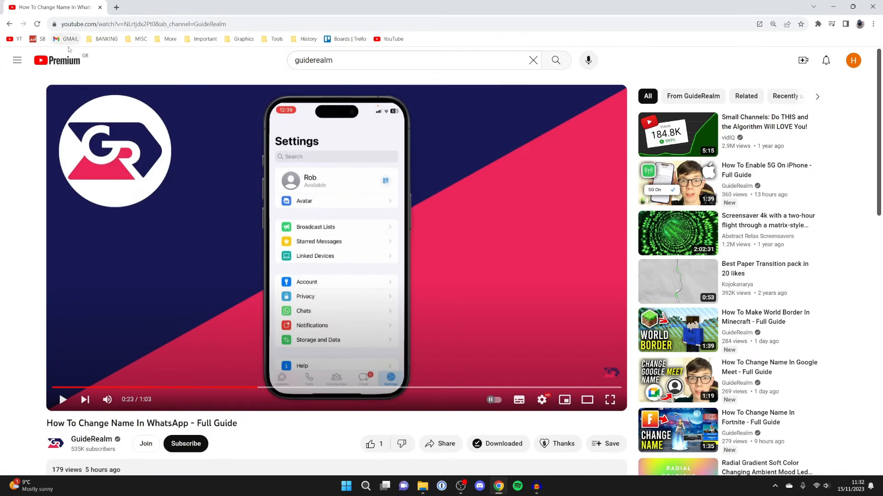
pyautogui.click(56, 61)
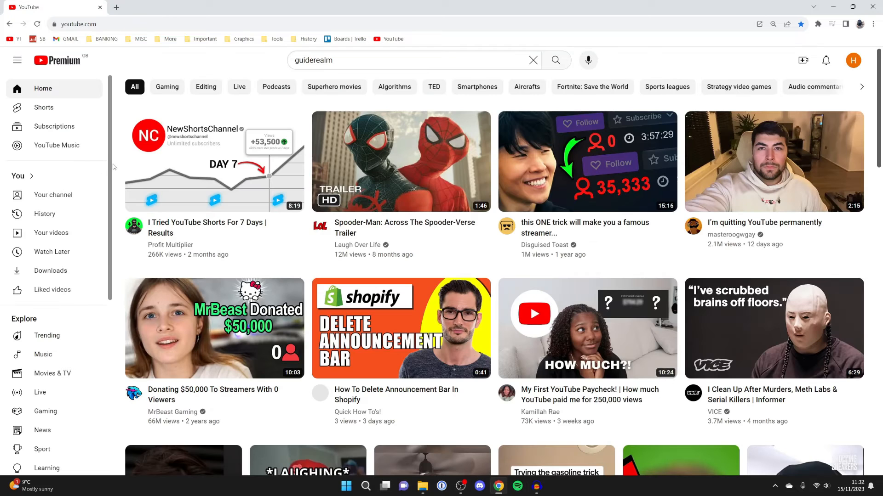
pyautogui.click(49, 270)
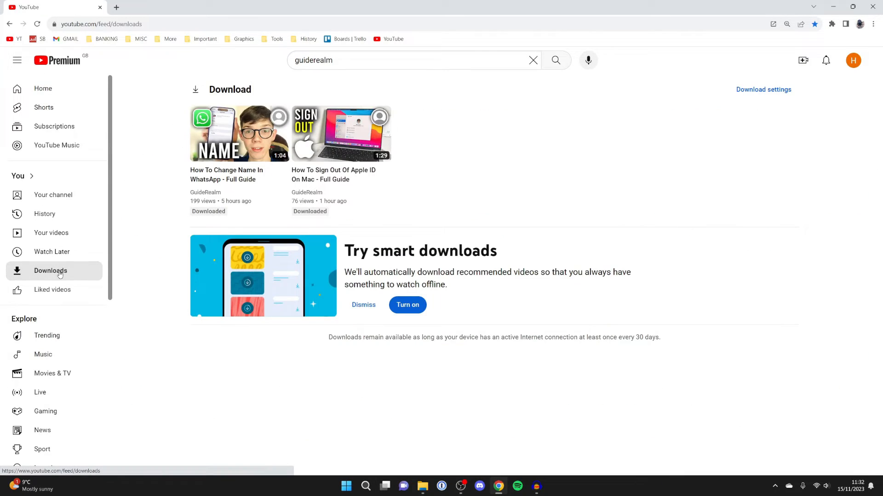
pyautogui.moveTo(381, 152)
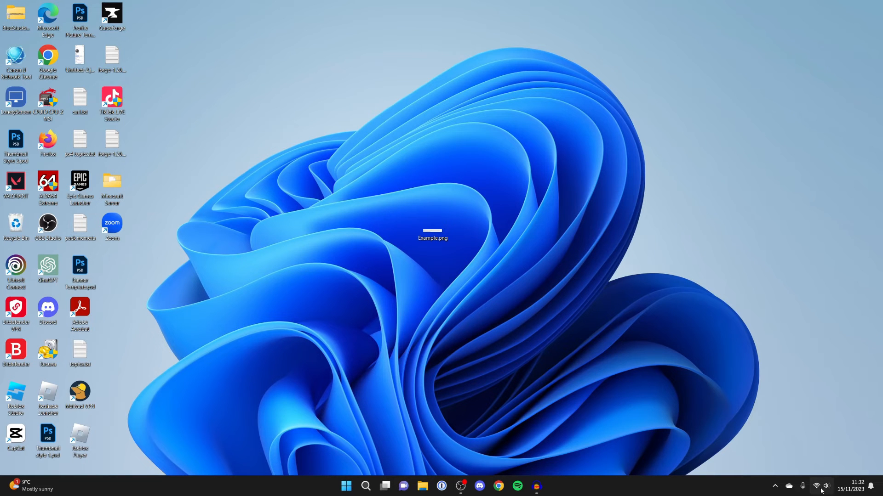
pyautogui.moveTo(744, 421)
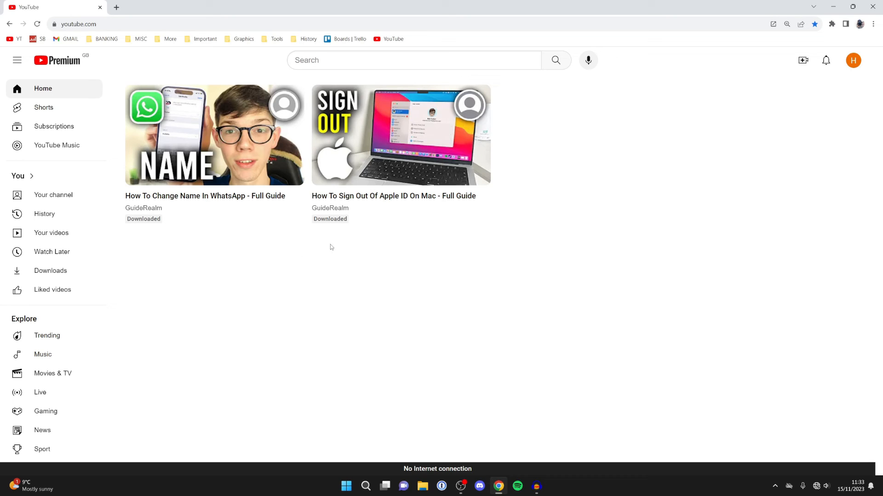
pyautogui.moveTo(455, 227)
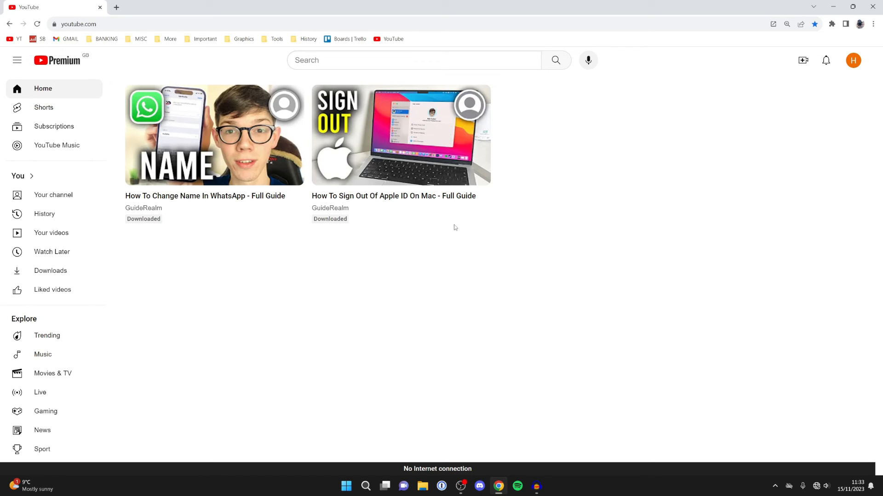
# Play the downloaded WhatsApp name-change video offline from the queue, then pause it
pyautogui.click(212, 135)
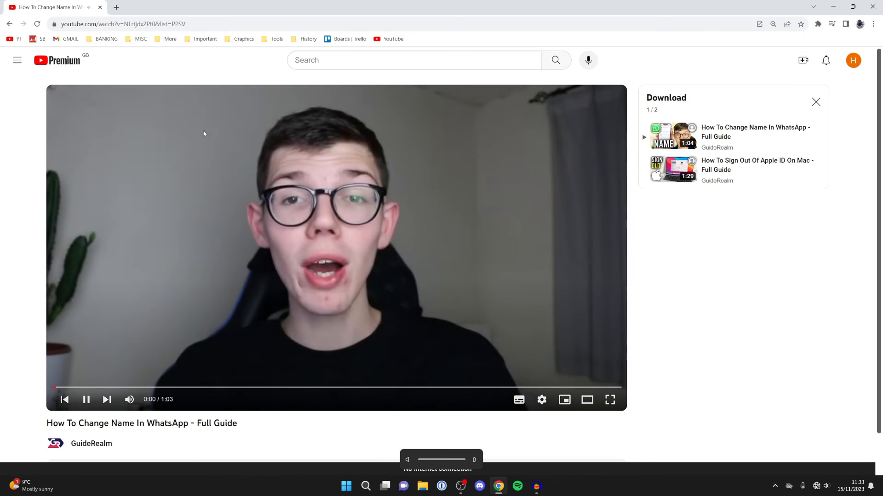
pyautogui.click(87, 400)
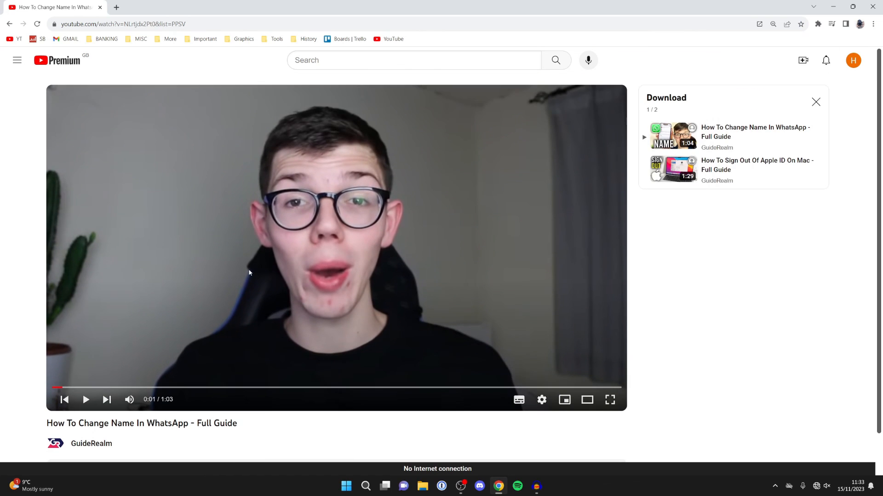
pyautogui.moveTo(245, 270)
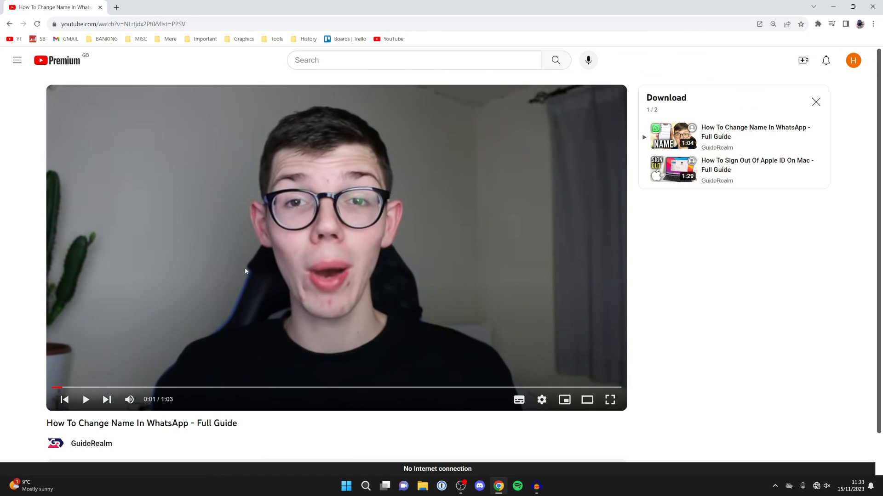